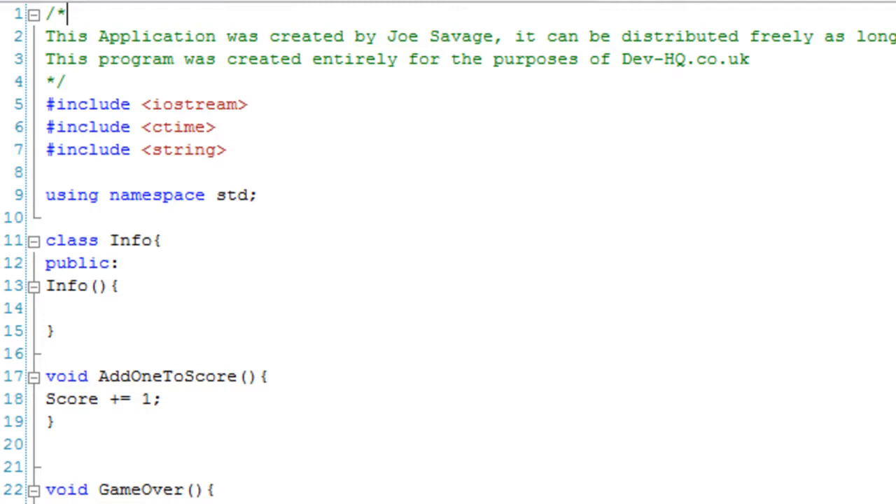
# - Scroll down through the SimpleGame C++ source before launching the game
pyautogui.scroll(-3)
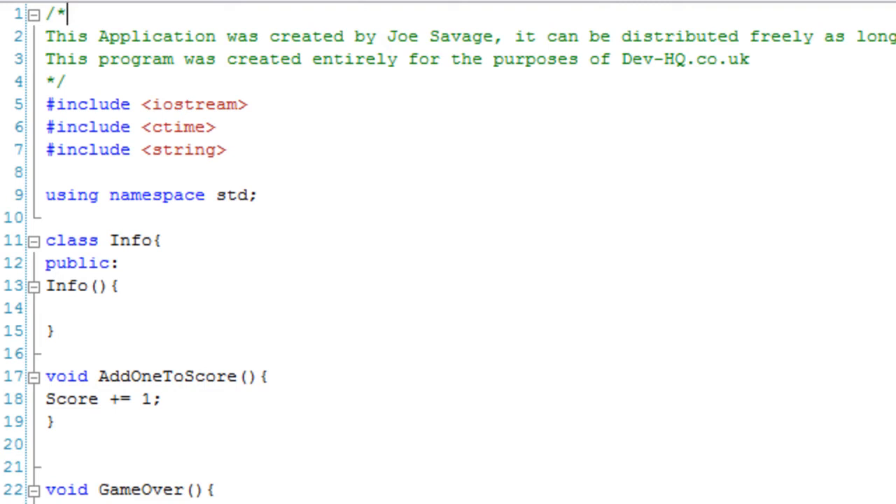
pyautogui.scroll(-3)
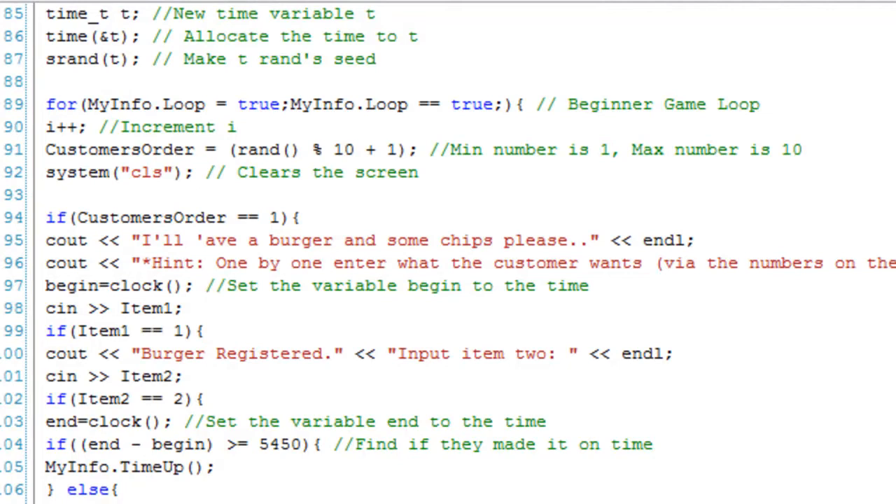
pyautogui.scroll(-3)
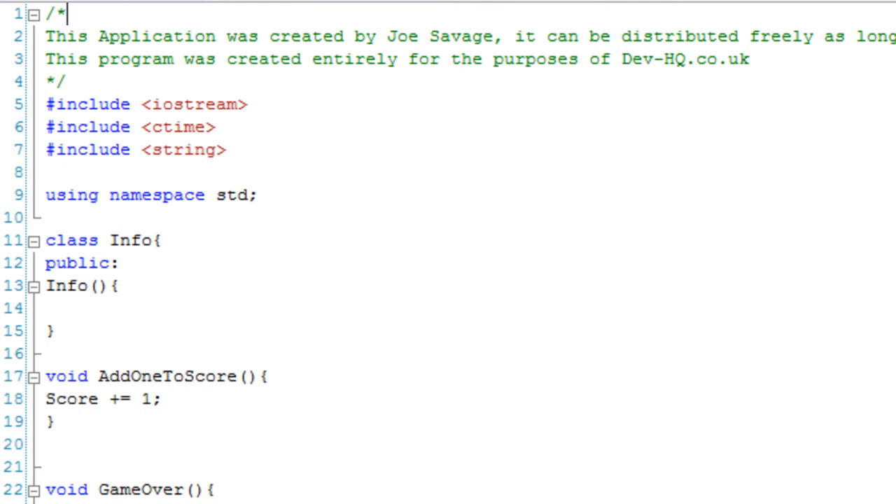
pyautogui.scroll(-3)
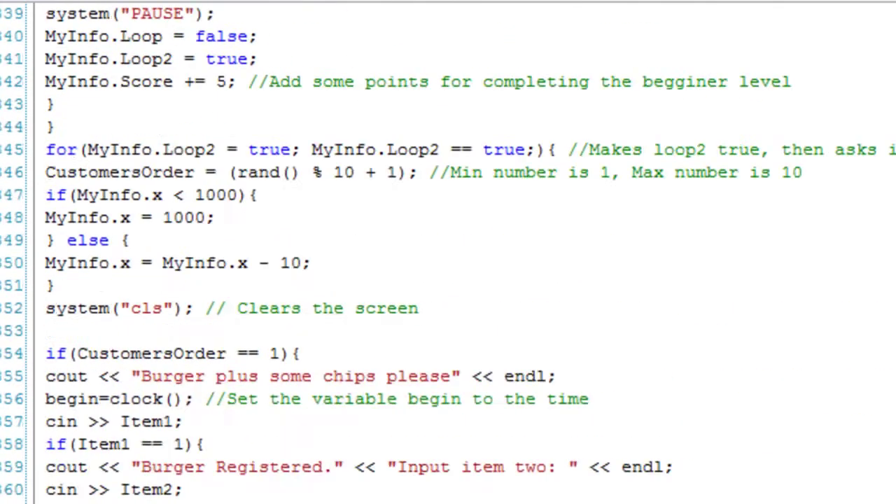
pyautogui.scroll(-3)
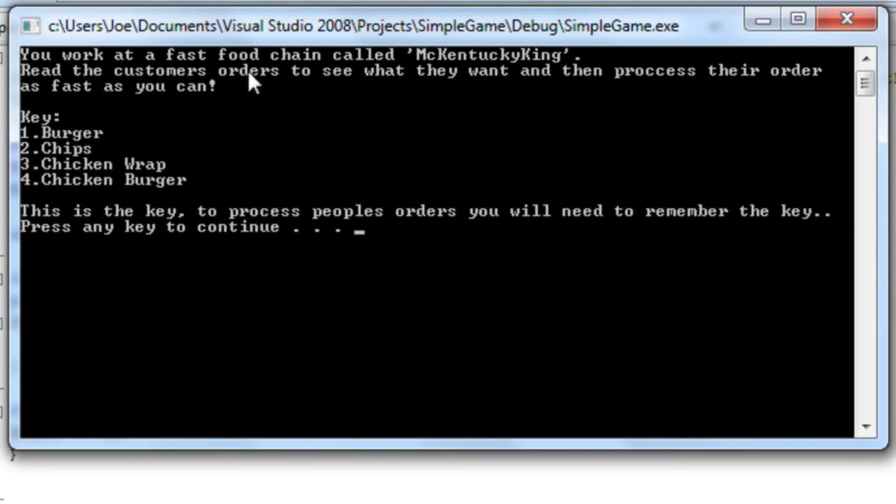
pyautogui.moveTo(453, 112)
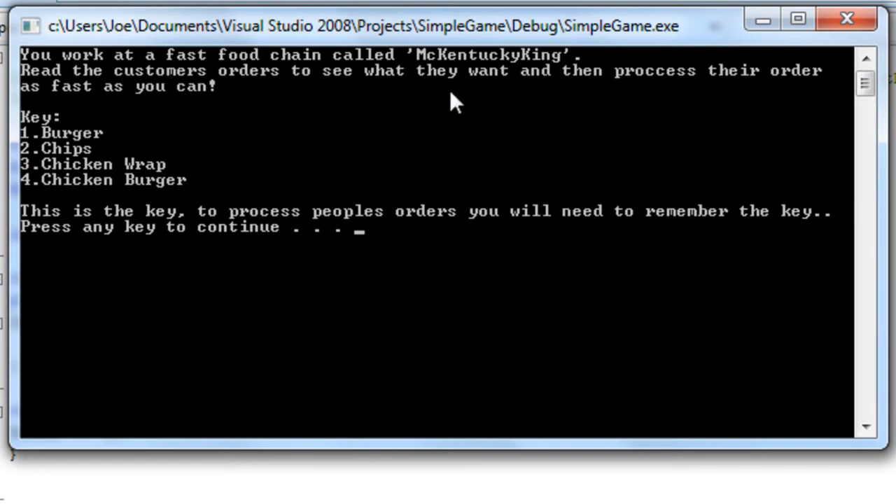
pyautogui.moveTo(288, 126)
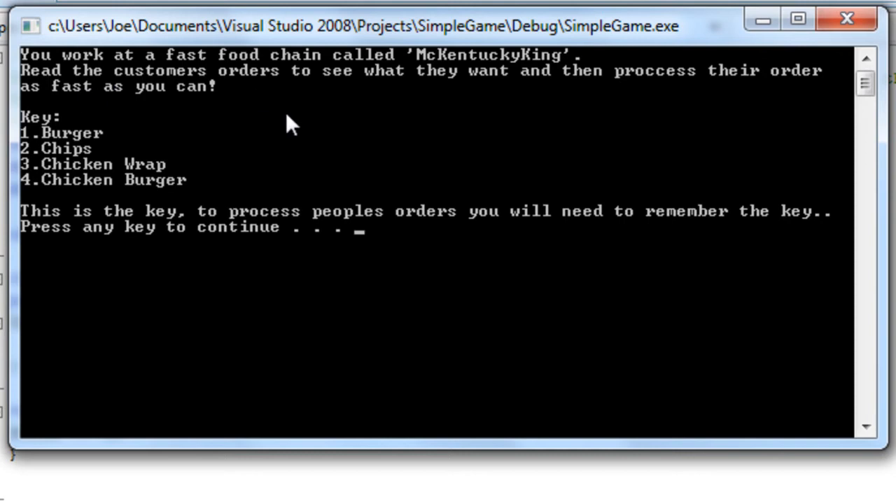
pyautogui.moveTo(129, 95)
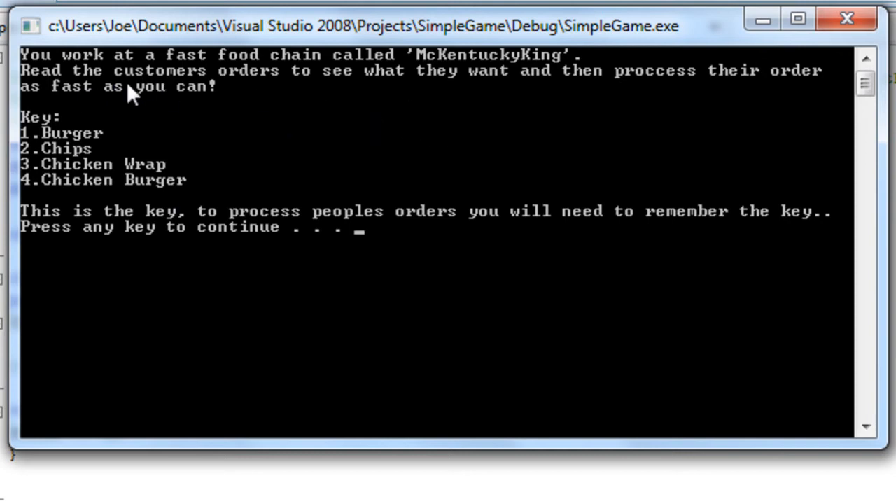
pyautogui.moveTo(104, 145)
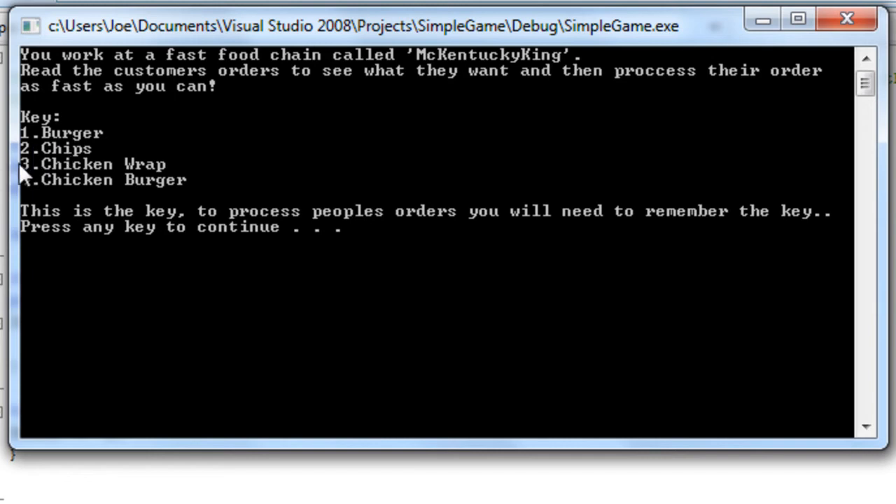
pyautogui.moveTo(31, 199)
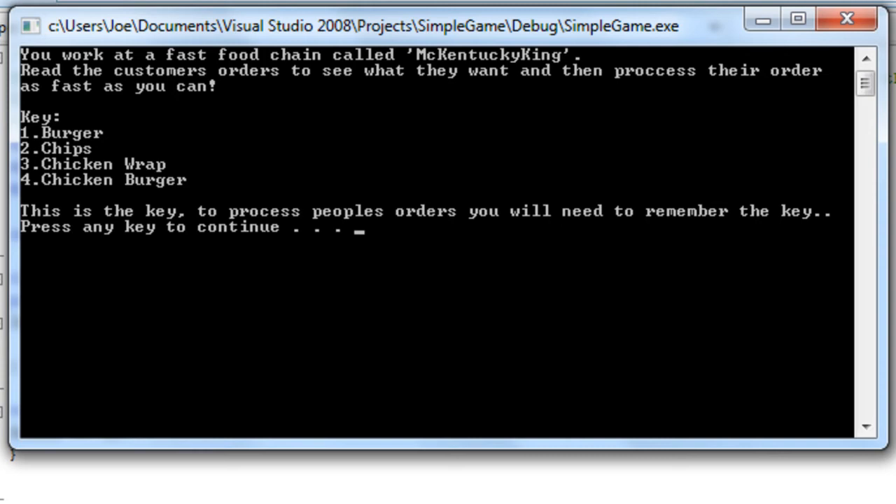
# - Dismiss the intro and answer the first customer's order with item 4
pyautogui.press('enter')
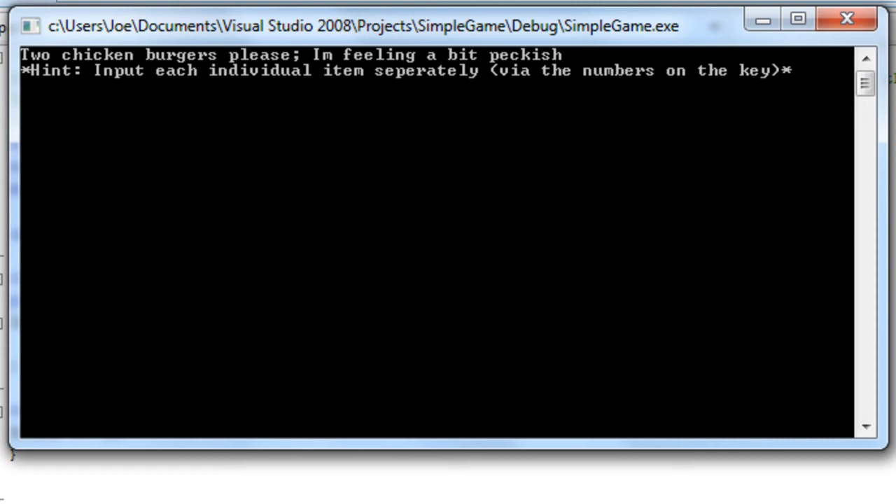
pyautogui.write('4')
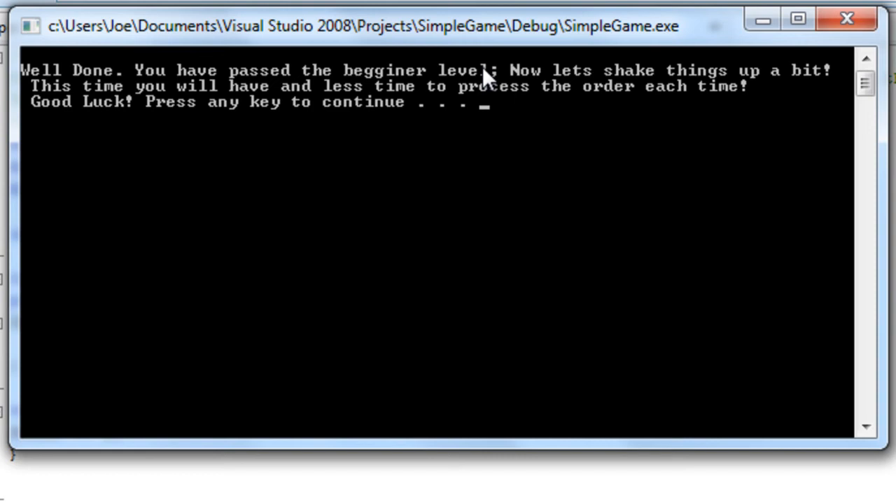
pyautogui.moveTo(319, 116)
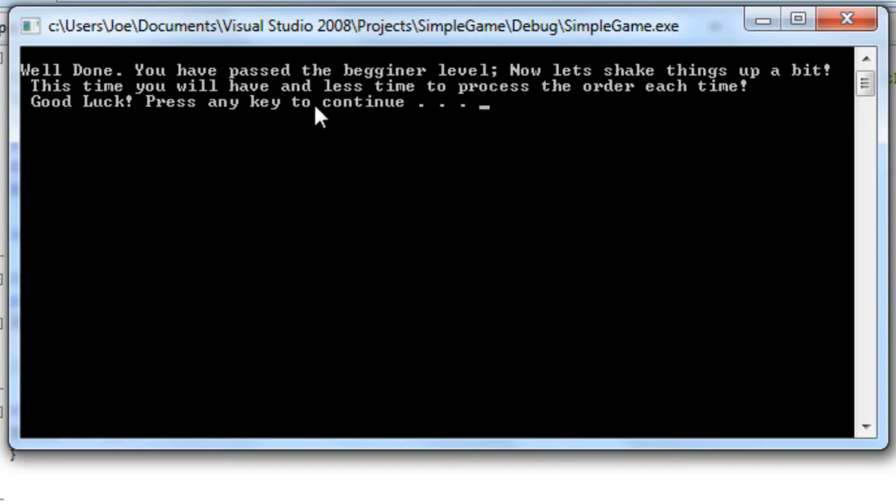
pyautogui.moveTo(529, 123)
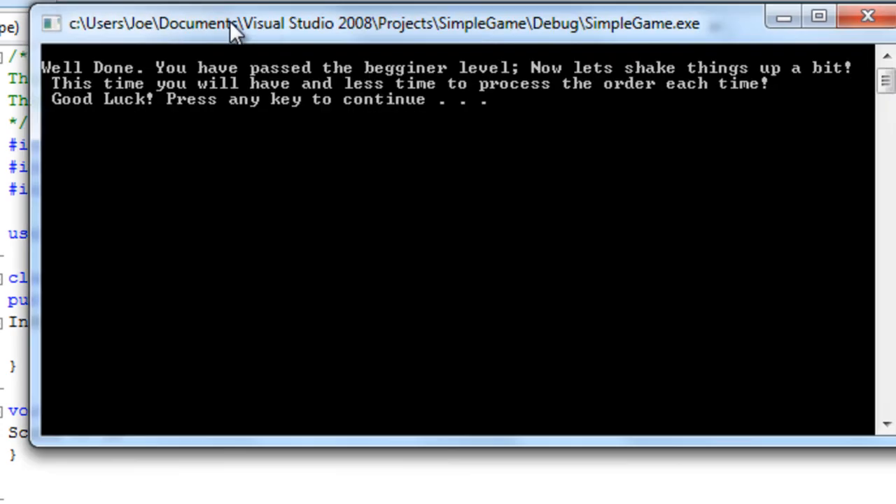
pyautogui.moveTo(375, 142)
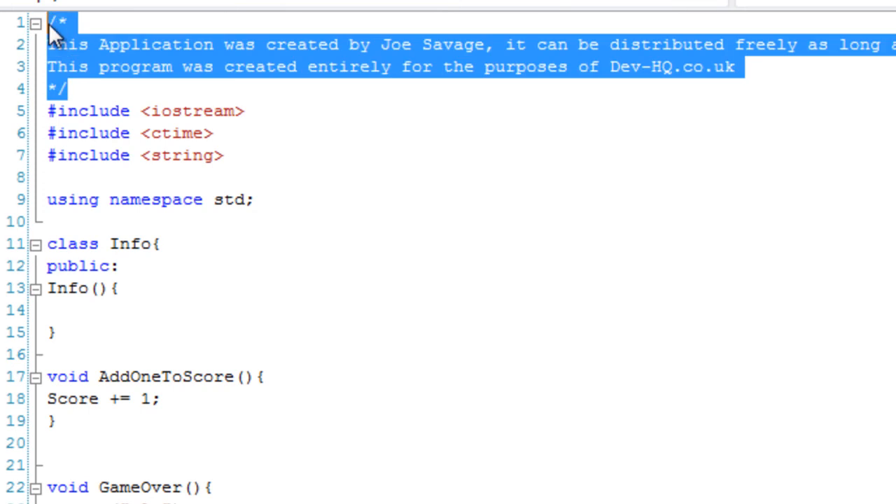
pyautogui.click(143, 88)
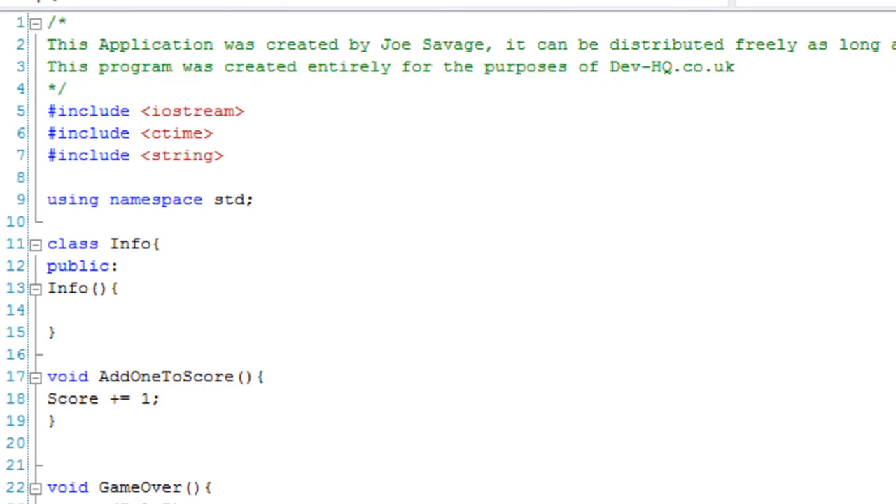
pyautogui.scroll(-3)
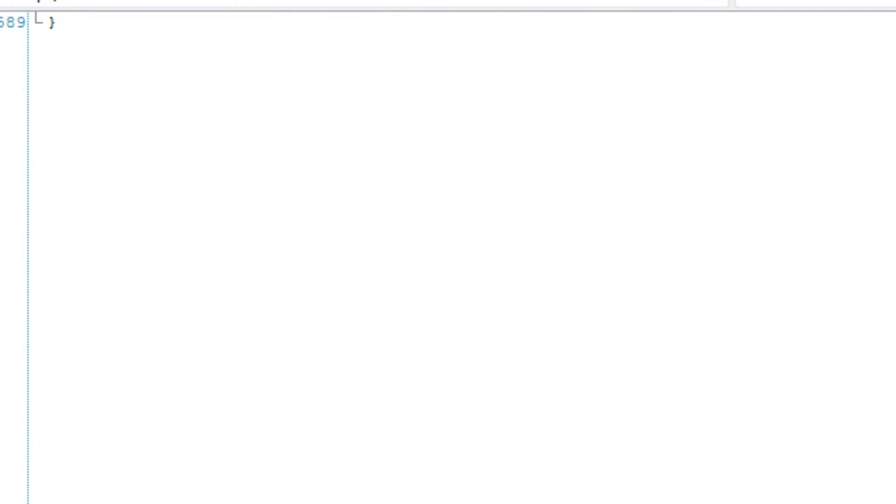
pyautogui.scroll(3)
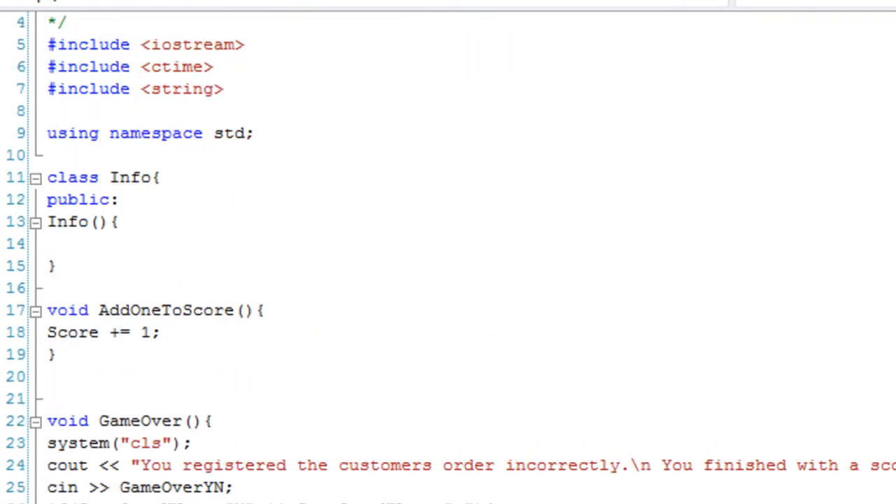
pyautogui.scroll(3)
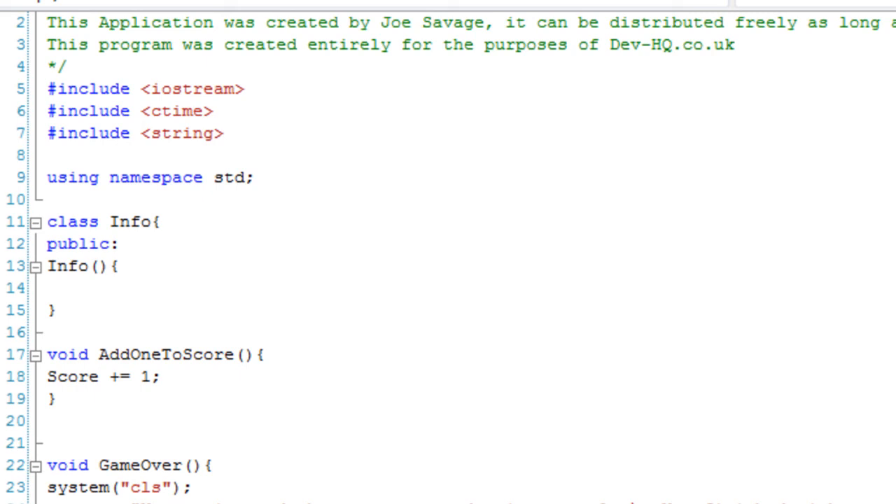